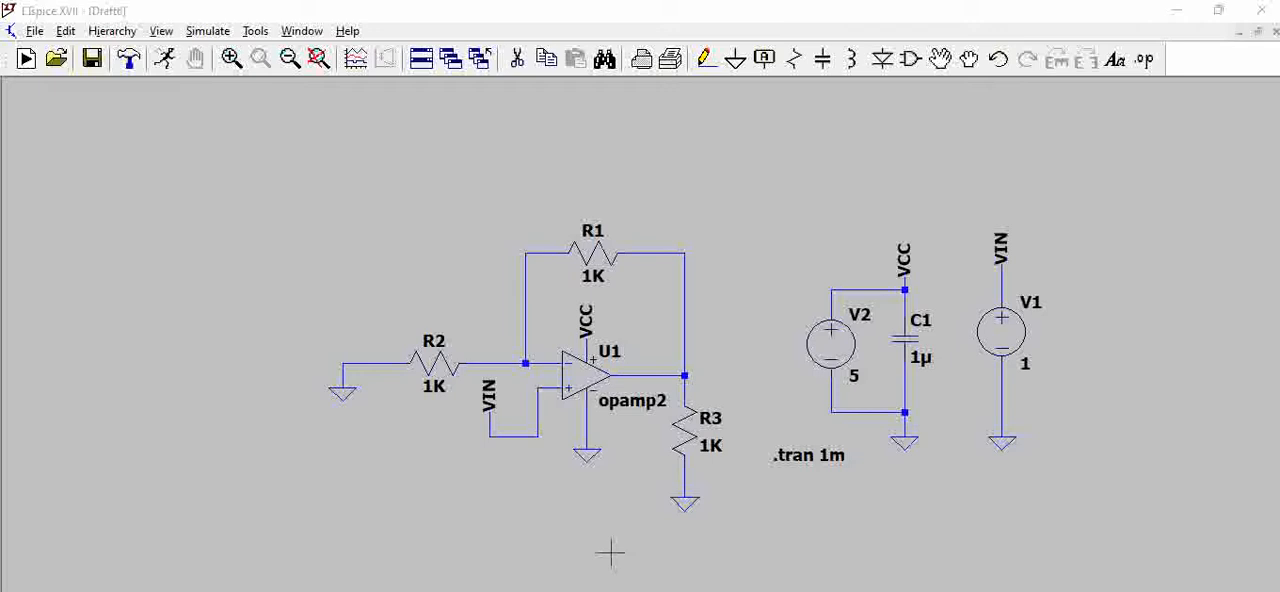
{"action": "mouse_move", "coordinate": [645, 393]}
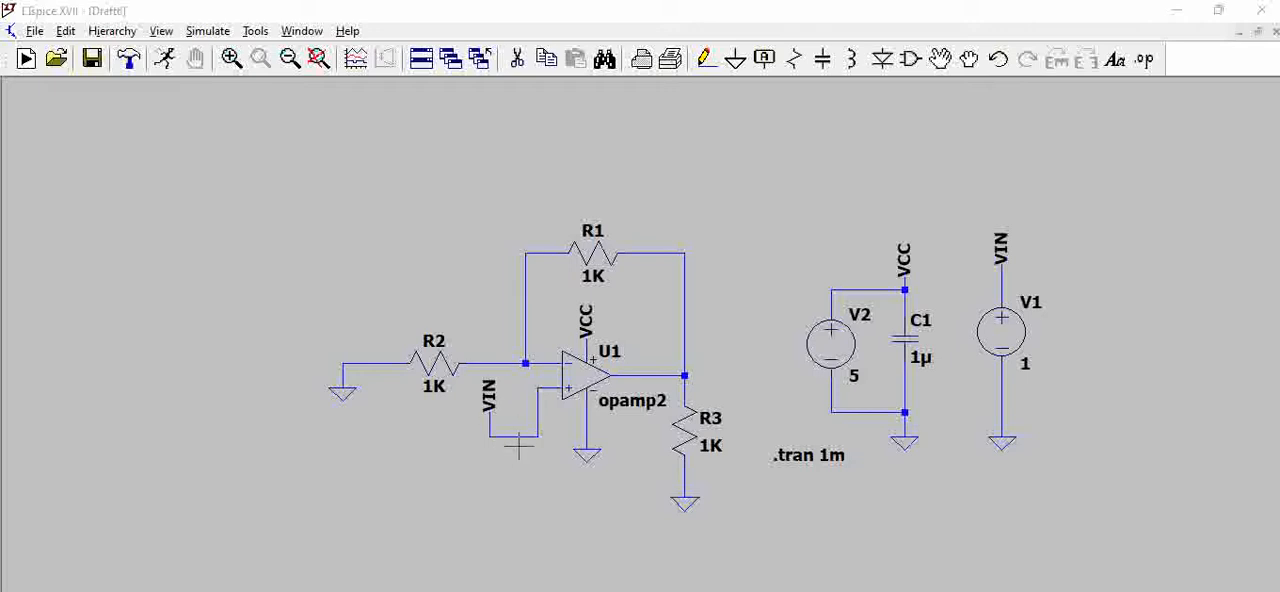
{"action": "mouse_move", "coordinate": [608, 363]}
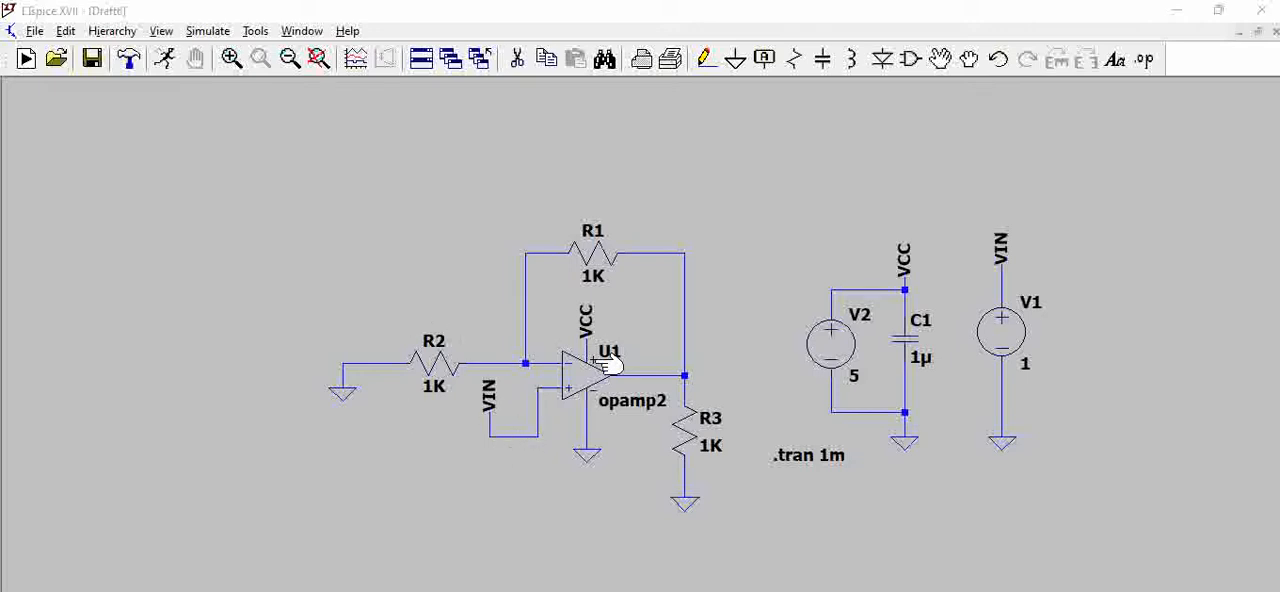
{"action": "mouse_move", "coordinate": [742, 396]}
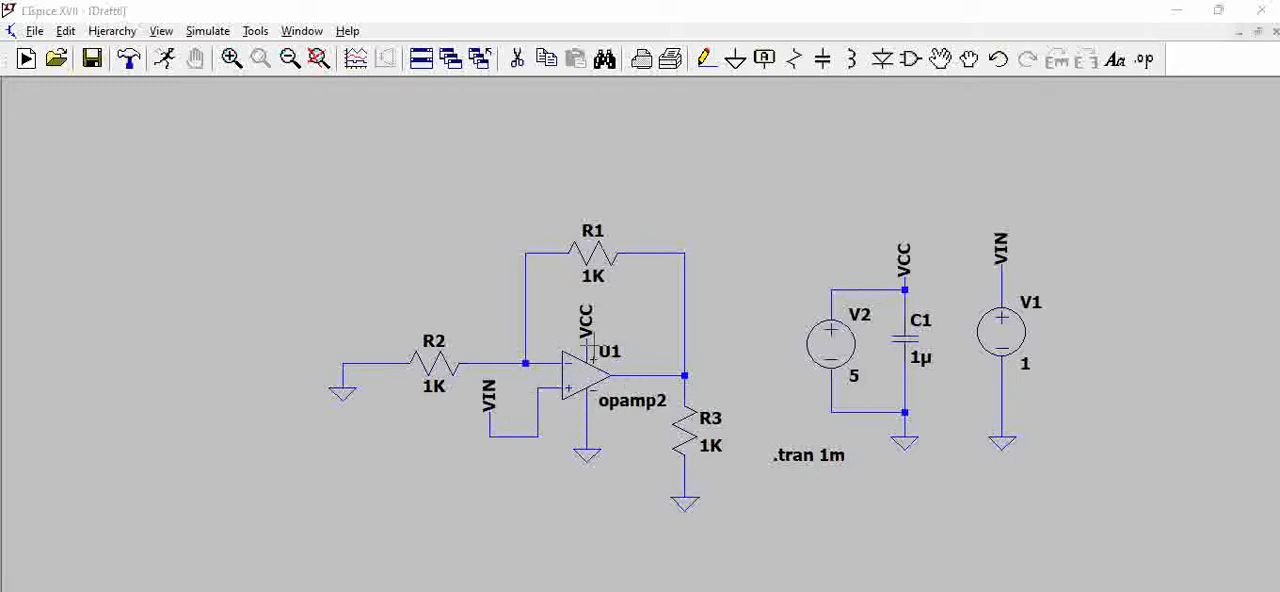
{"action": "mouse_move", "coordinate": [940, 148]}
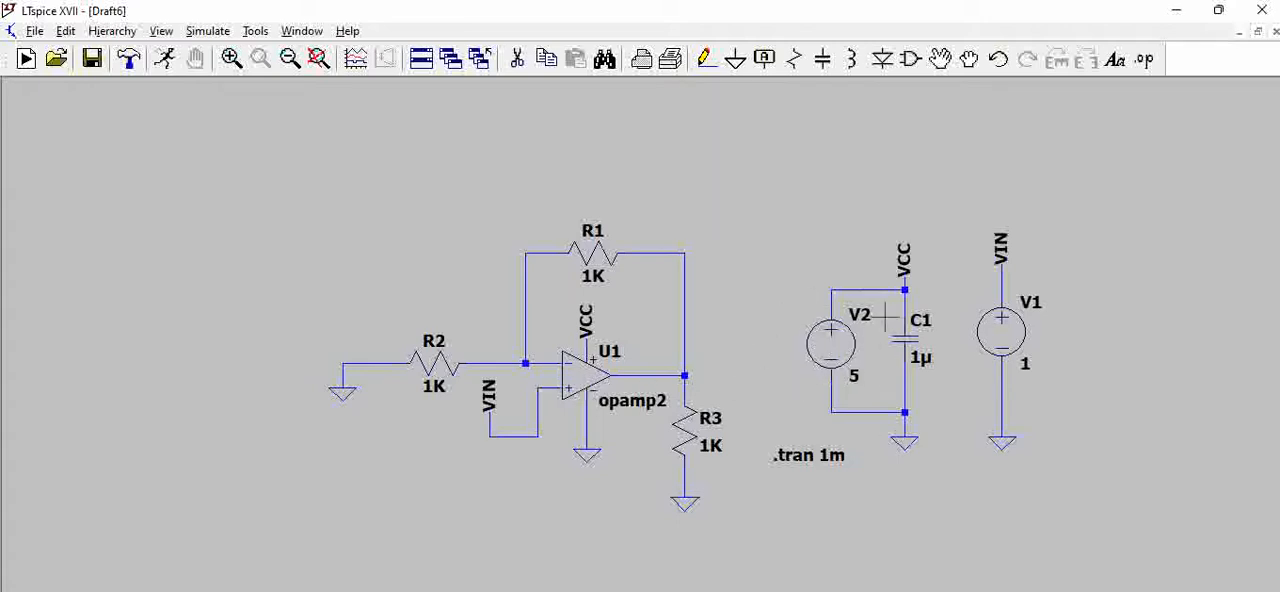
{"action": "mouse_move", "coordinate": [1040, 322]}
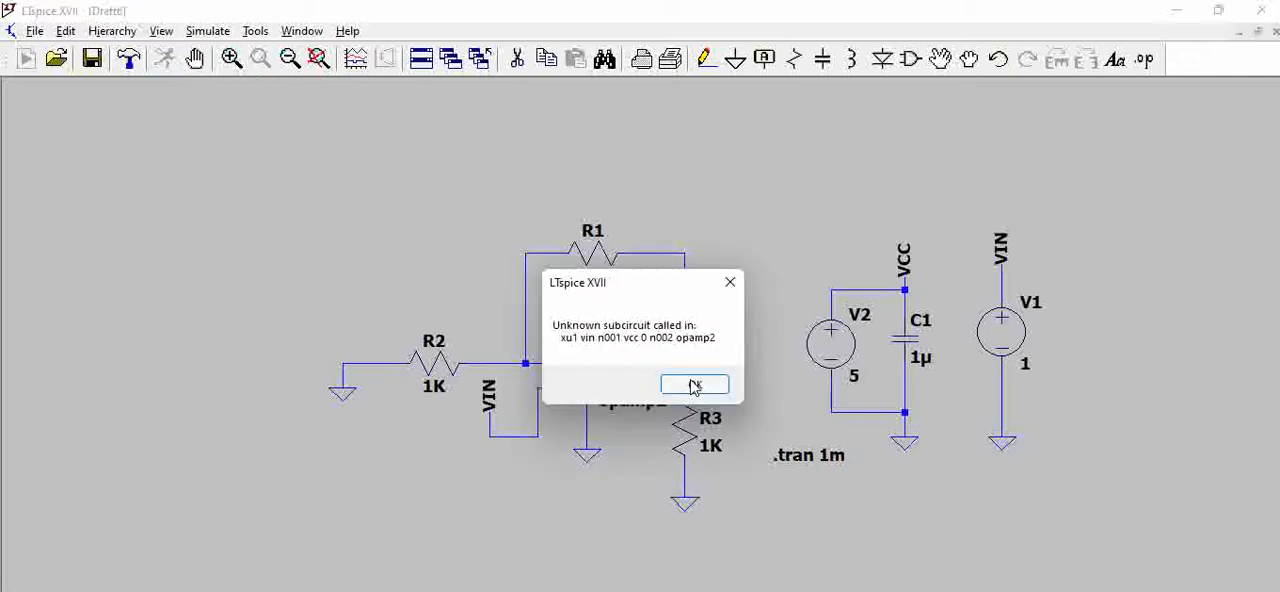
{"action": "mouse_move", "coordinate": [580, 332]}
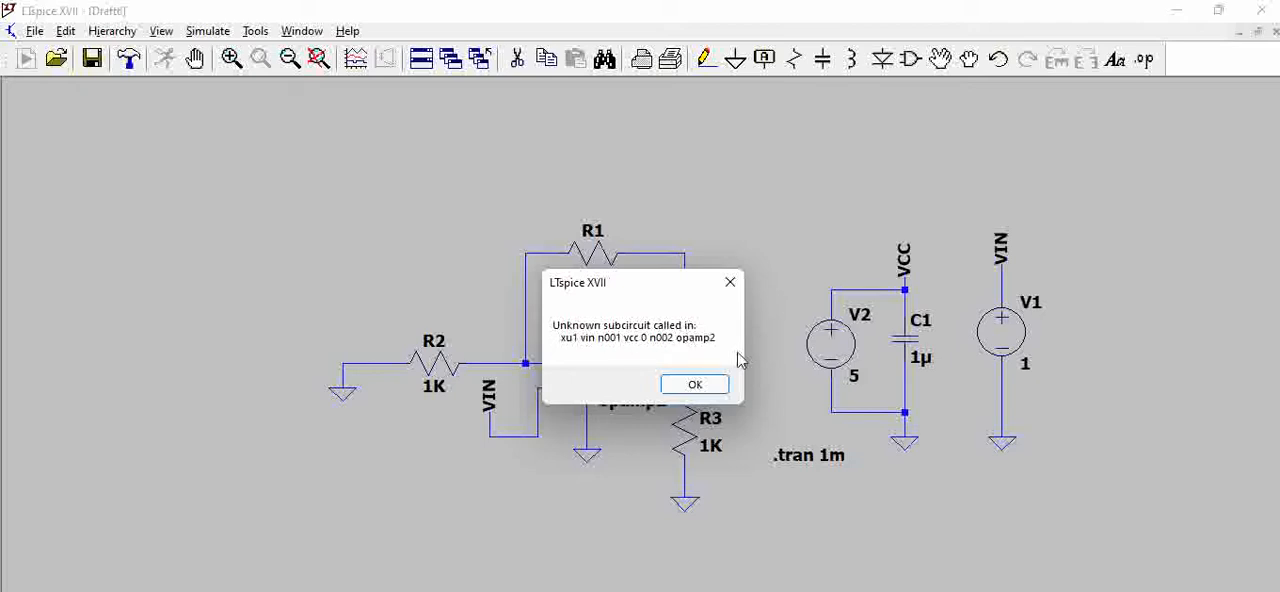
{"action": "mouse_move", "coordinate": [695, 384]}
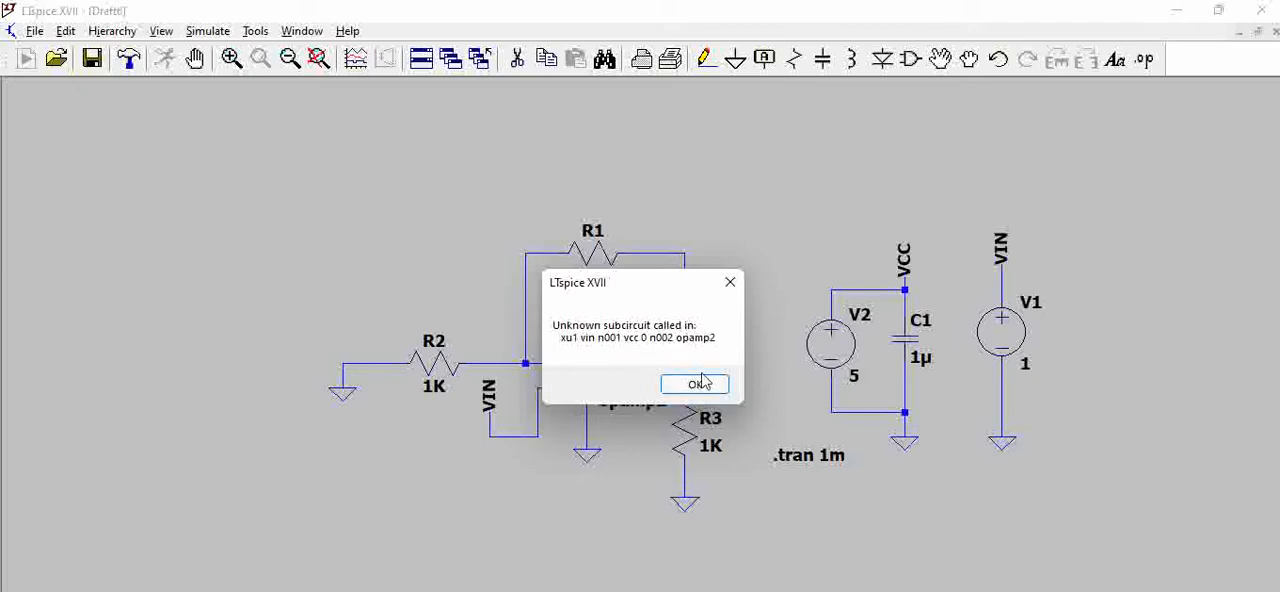
Dismiss the unknown subcircuit error and highlight the uA741 node list 1 2 3 4 5
{"action": "left_click", "coordinate": [695, 384]}
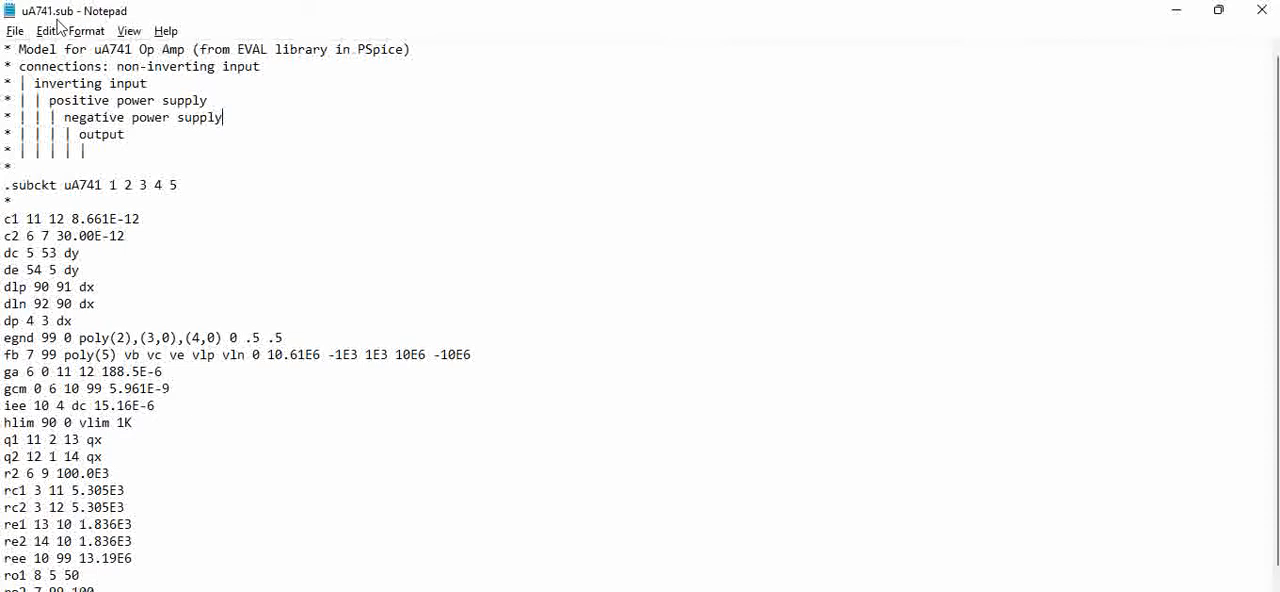
{"action": "mouse_move", "coordinate": [184, 195]}
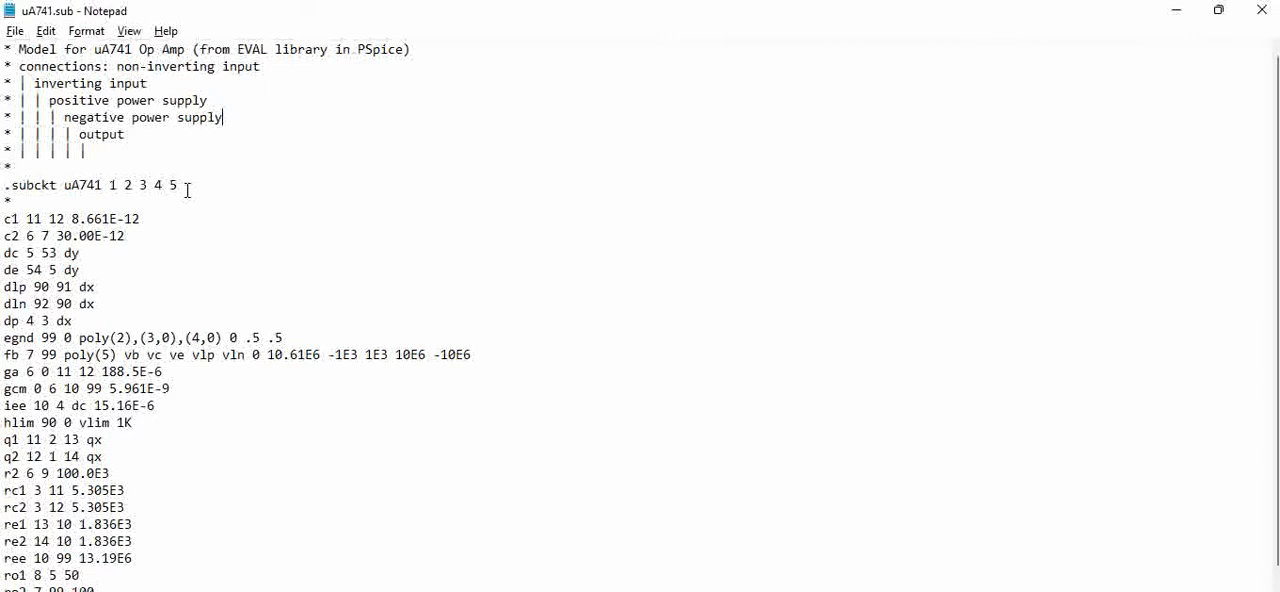
{"action": "mouse_move", "coordinate": [90, 117]}
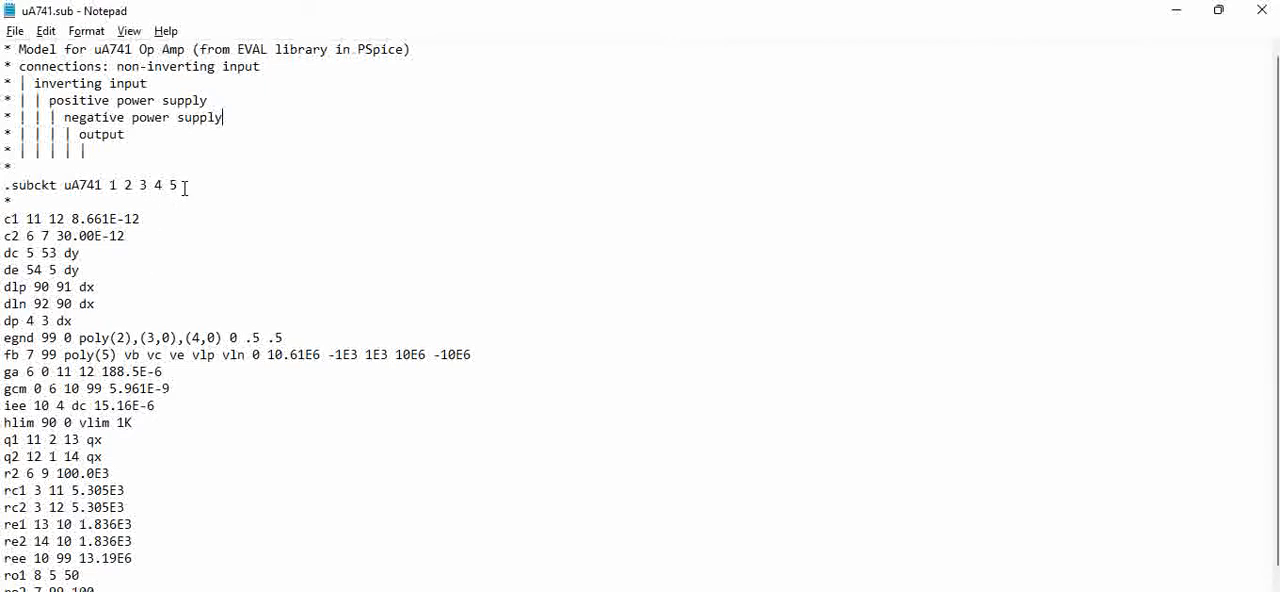
{"action": "left_click_drag", "start_coordinate": [108, 185], "coordinate": [178, 185]}
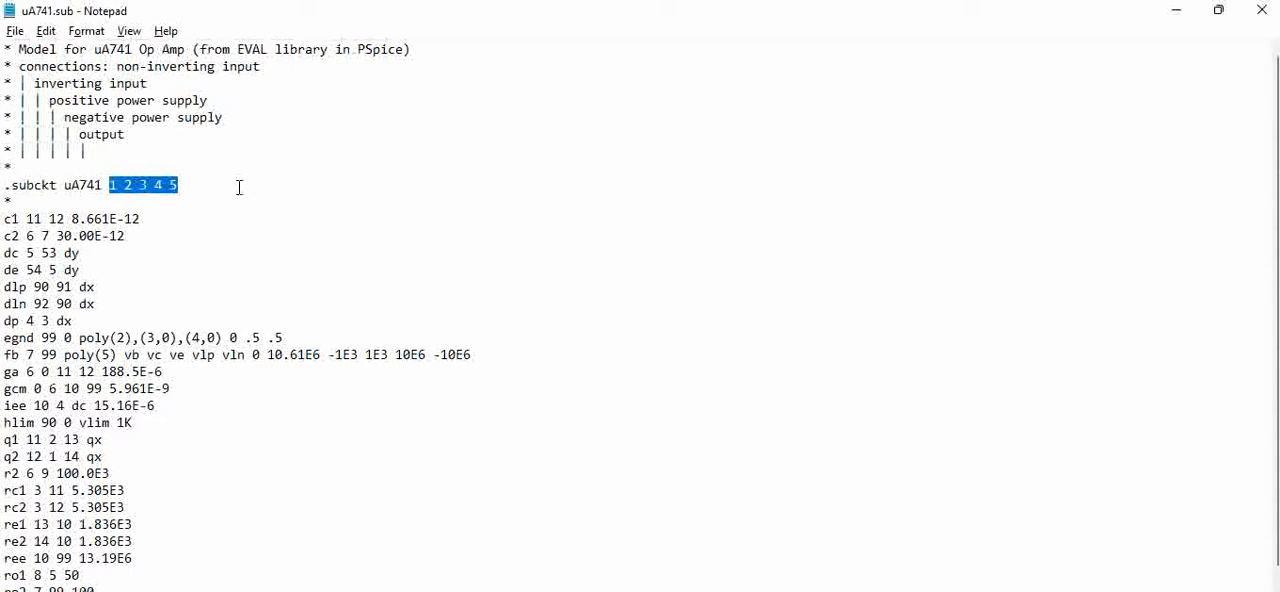
{"action": "left_click", "coordinate": [600, 519]}
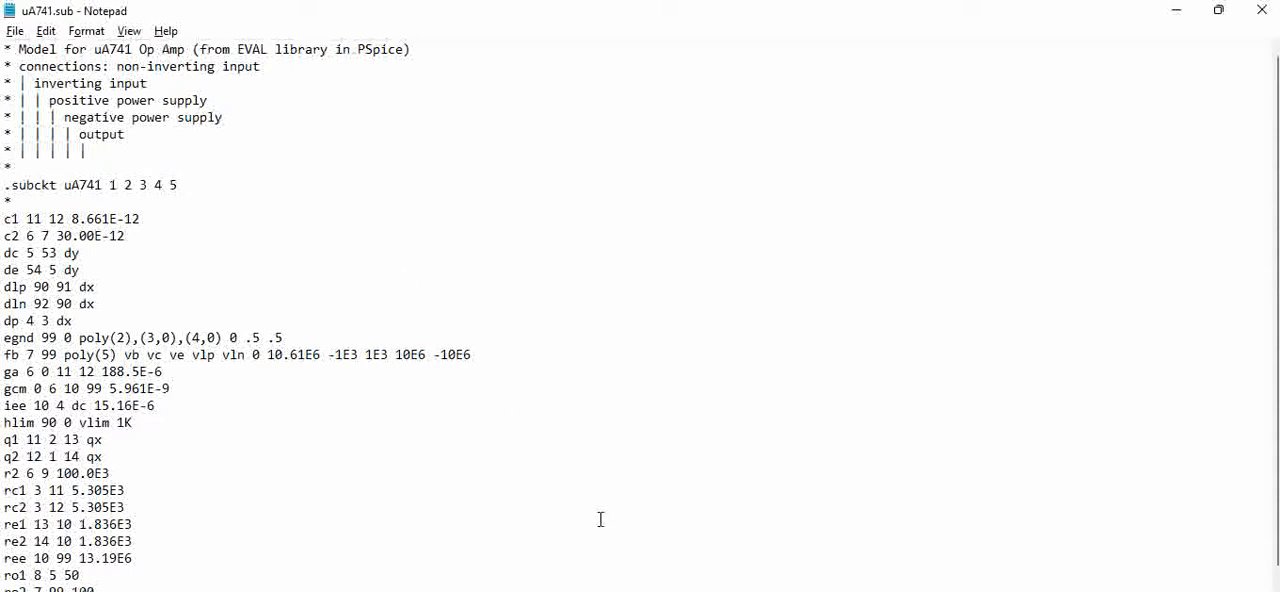
{"action": "mouse_move", "coordinate": [1217, 10]}
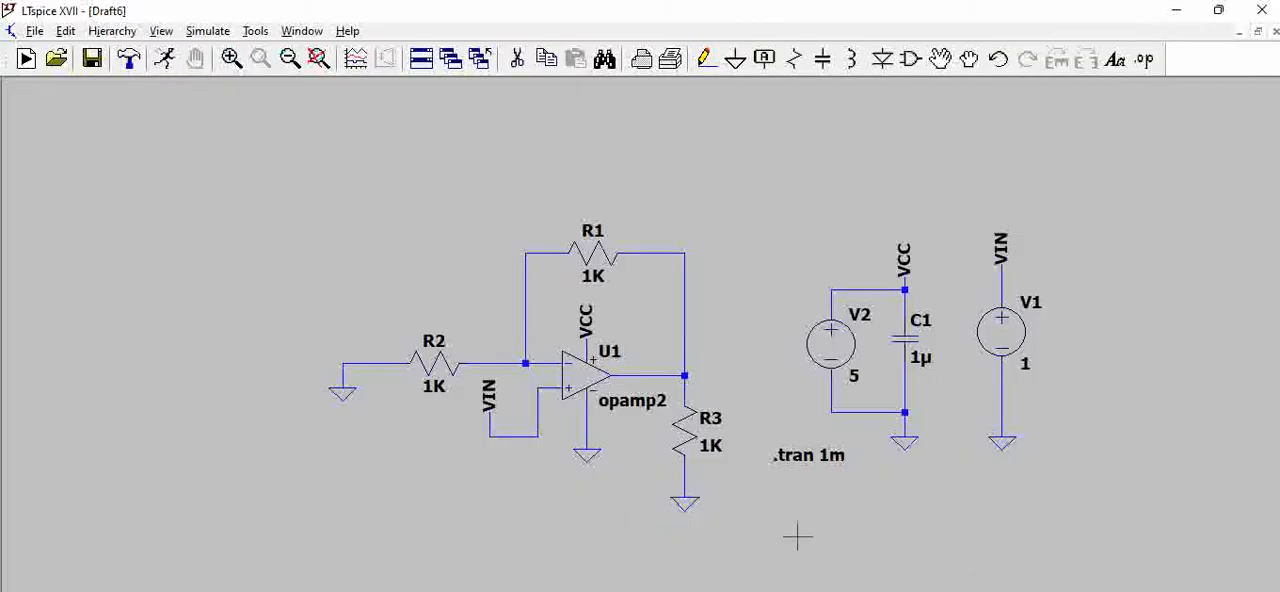
{"action": "mouse_move", "coordinate": [585, 378]}
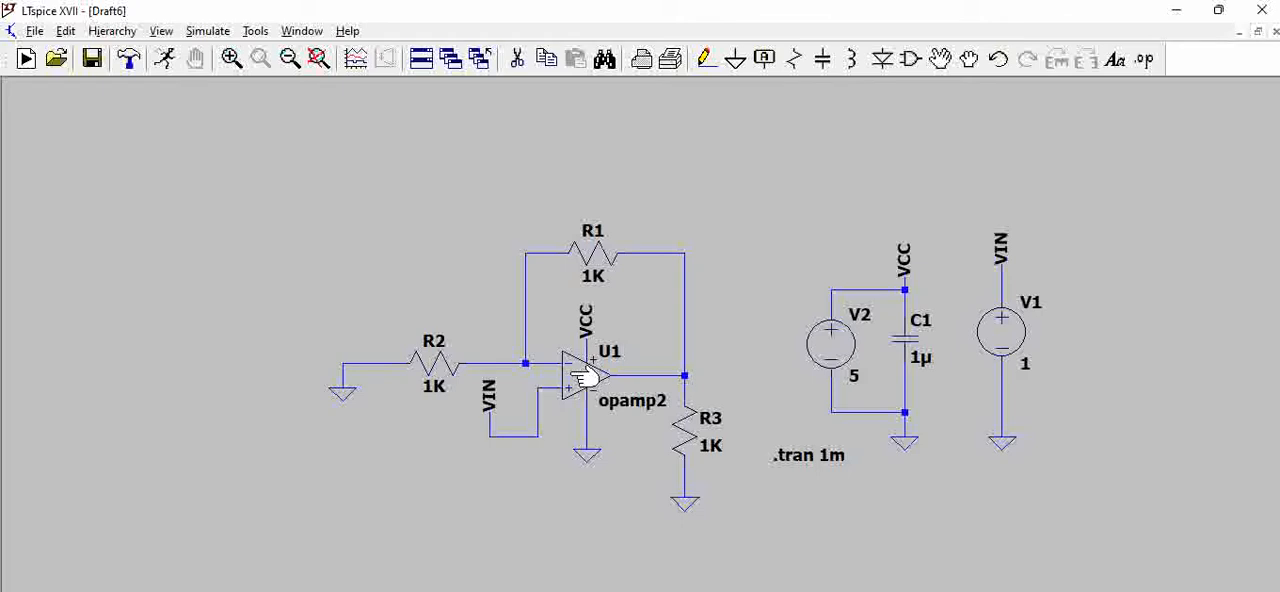
Open U1's opamp2 symbol and show its pin netlist order (In+, In-, V+, V-, OUT)
{"action": "double_click", "coordinate": [580, 375]}
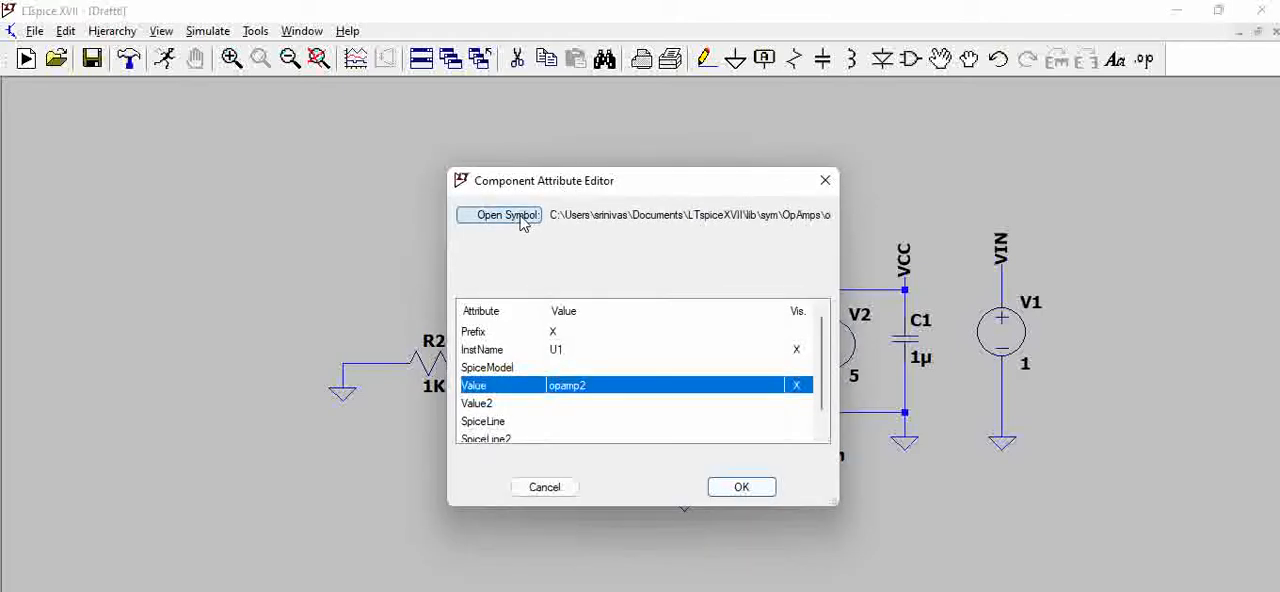
{"action": "left_click", "coordinate": [499, 215]}
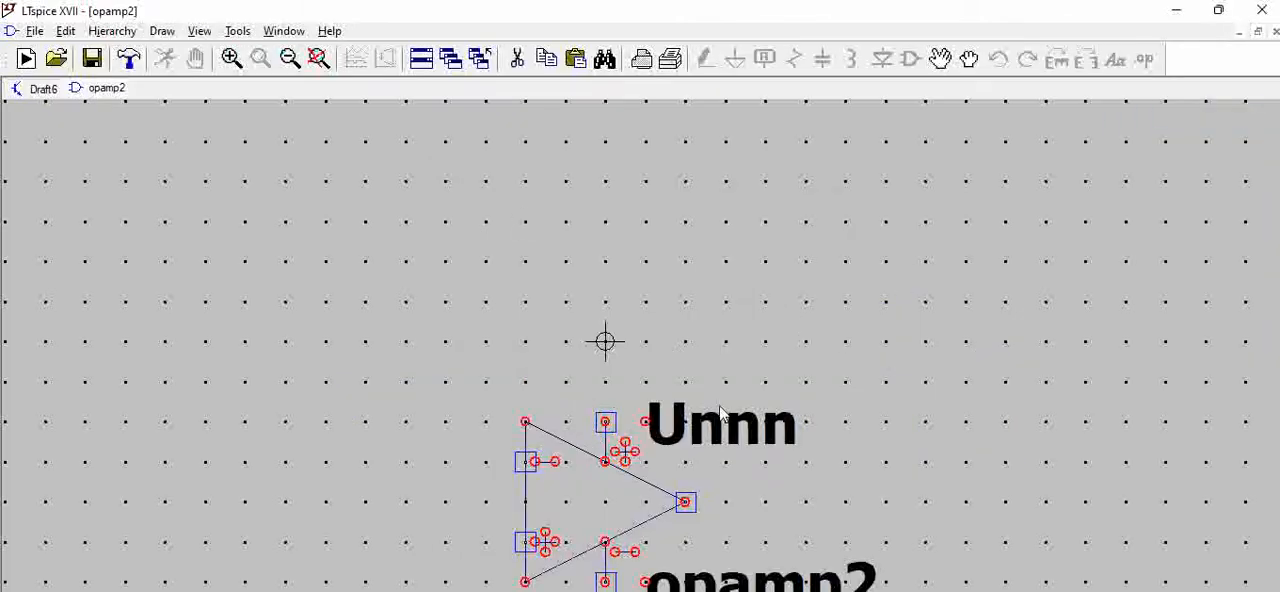
{"action": "right_click", "coordinate": [620, 450]}
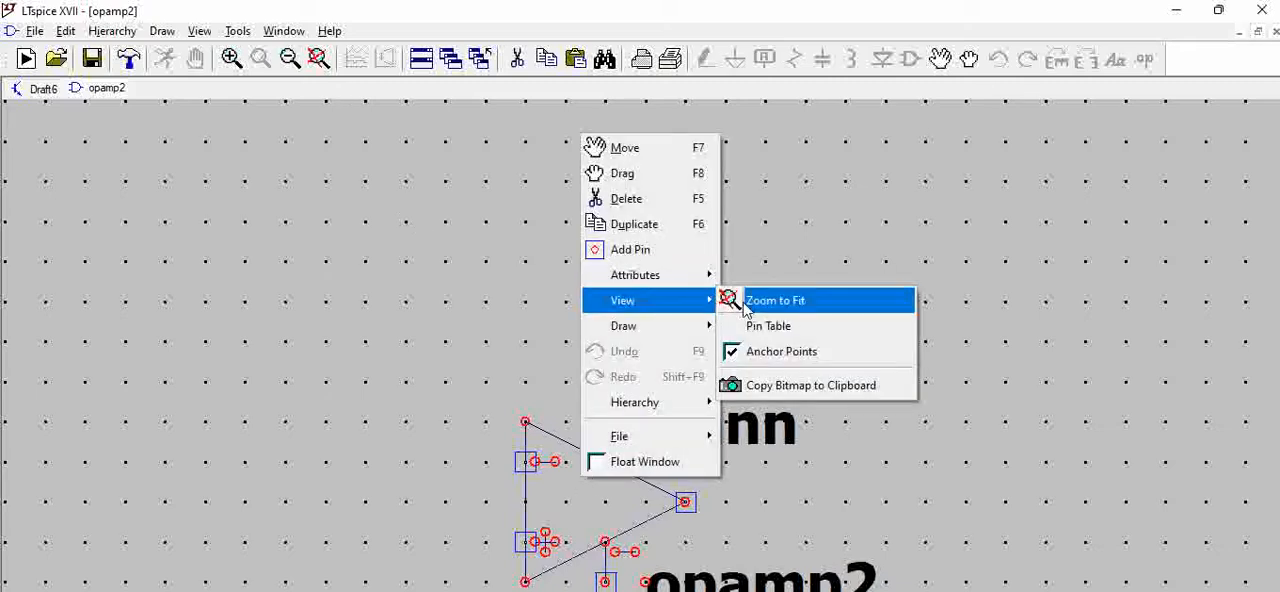
{"action": "left_click", "coordinate": [767, 325]}
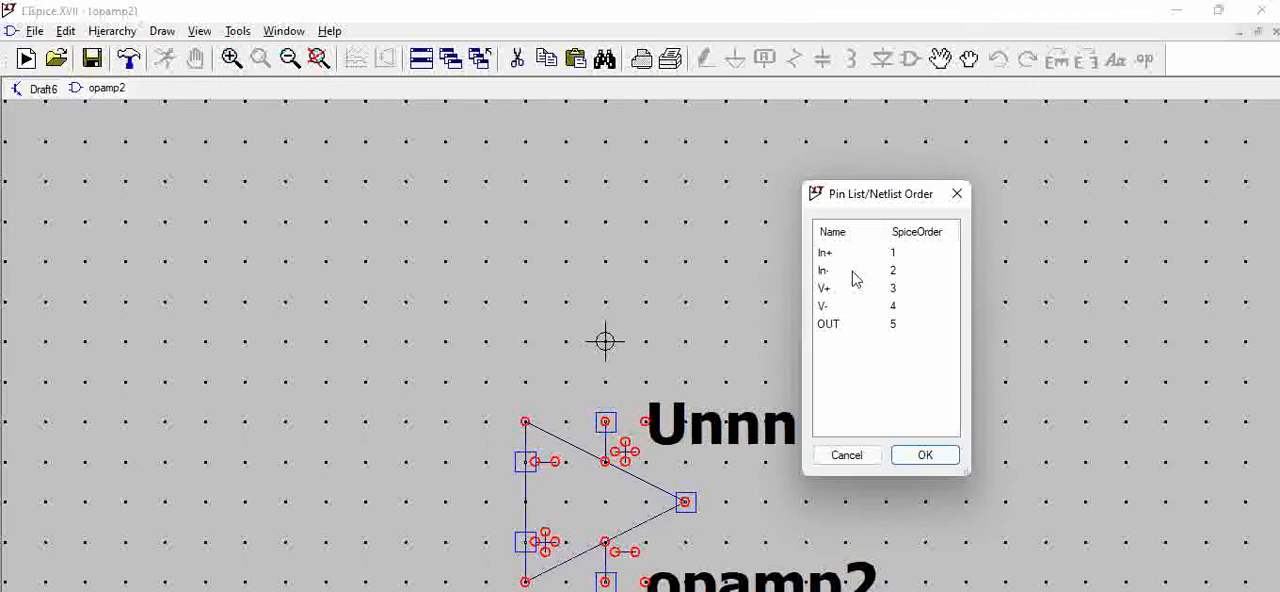
{"action": "mouse_move", "coordinate": [837, 271]}
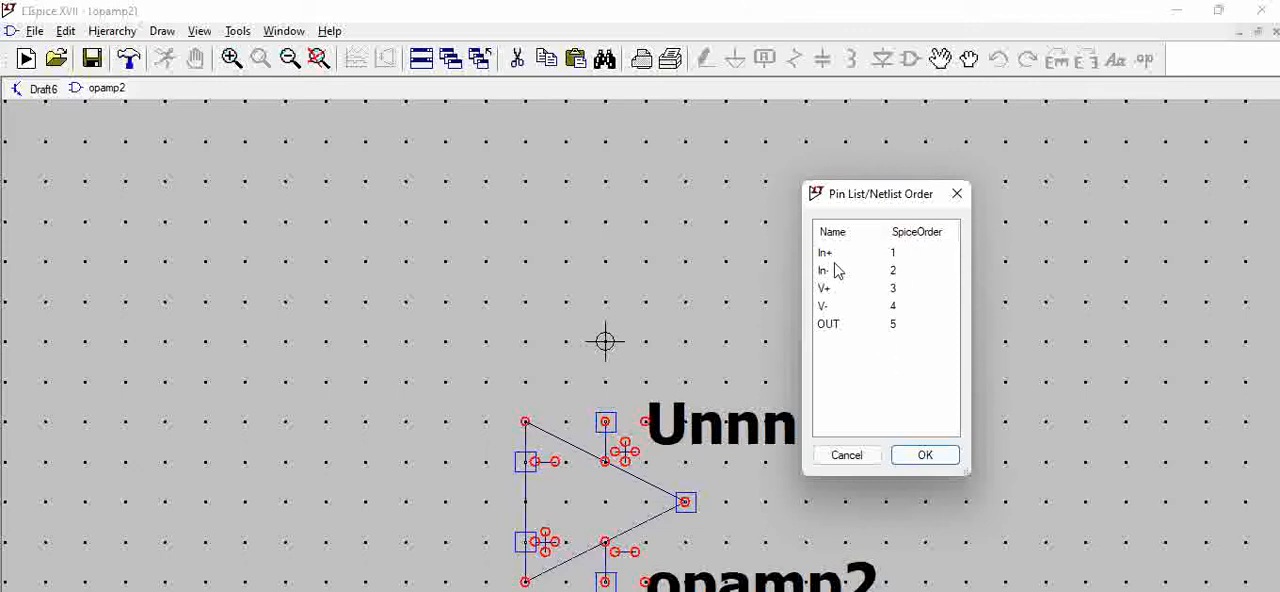
{"action": "mouse_move", "coordinate": [878, 276]}
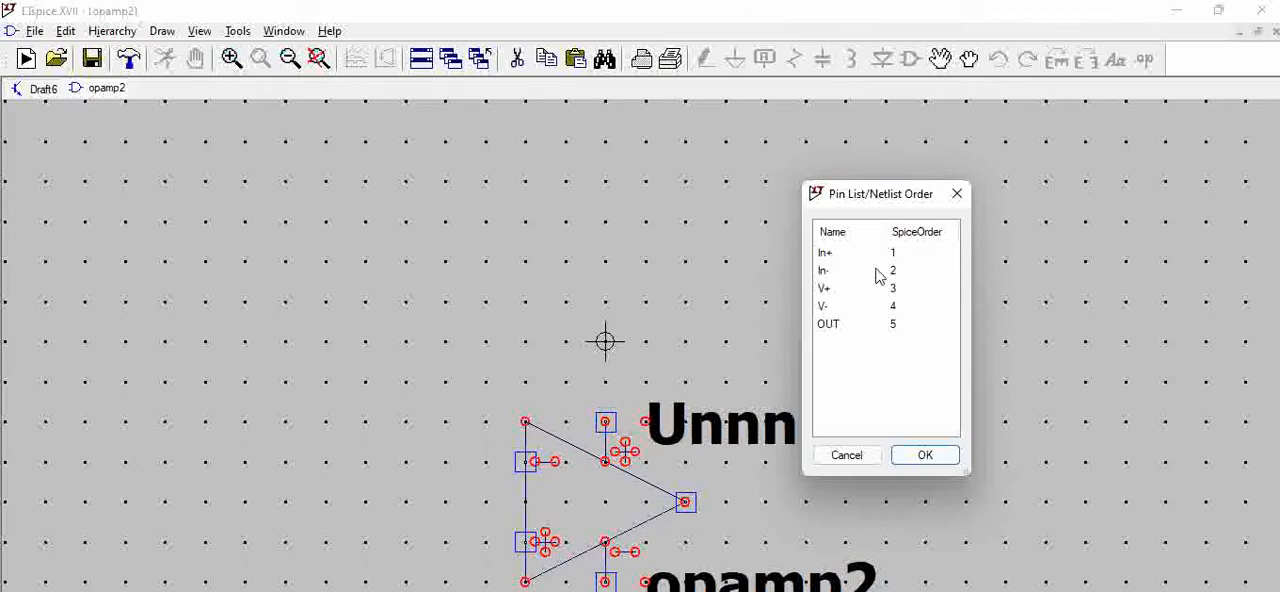
{"action": "mouse_move", "coordinate": [881, 339]}
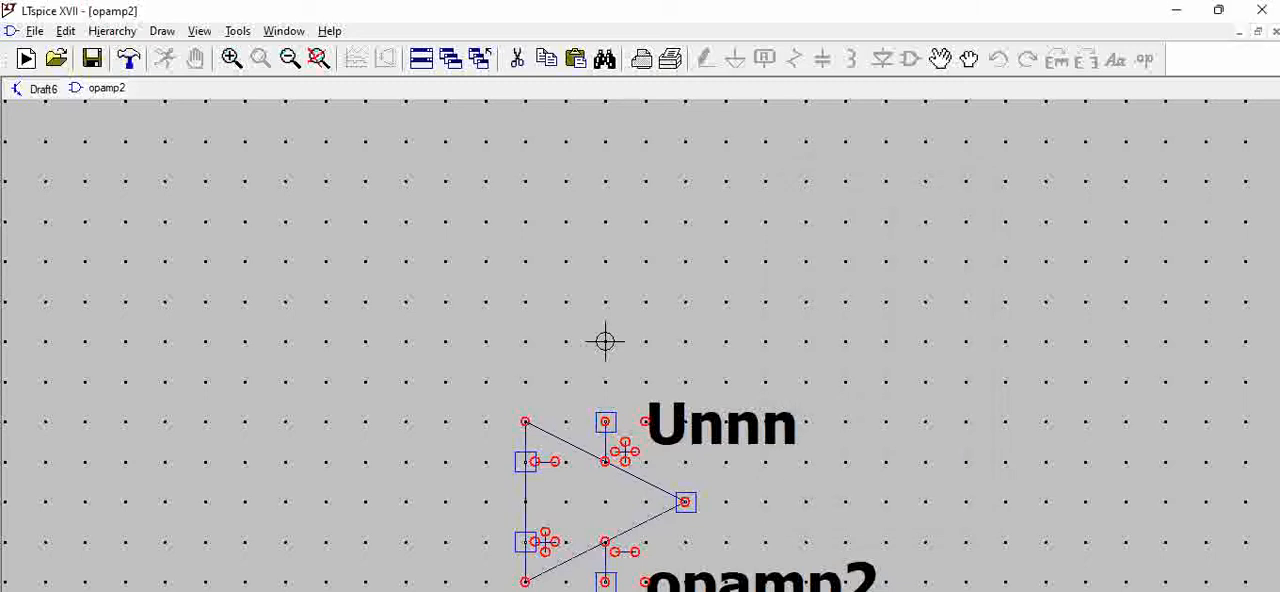
{"action": "mouse_move", "coordinate": [735, 570]}
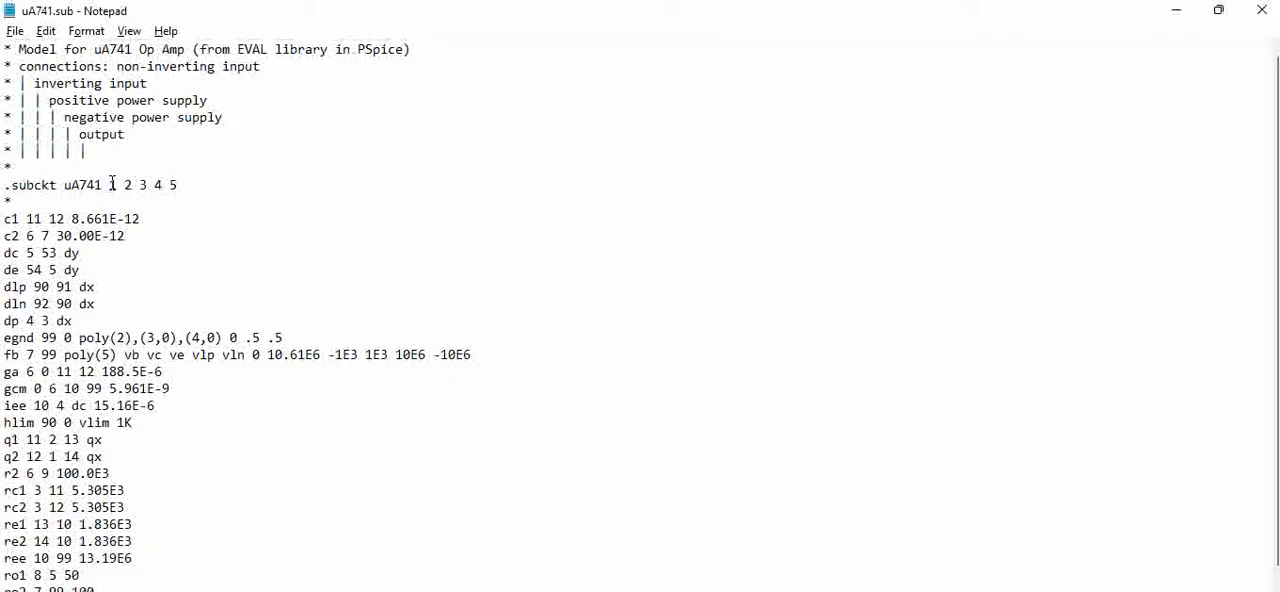
{"action": "double_click", "coordinate": [130, 66]}
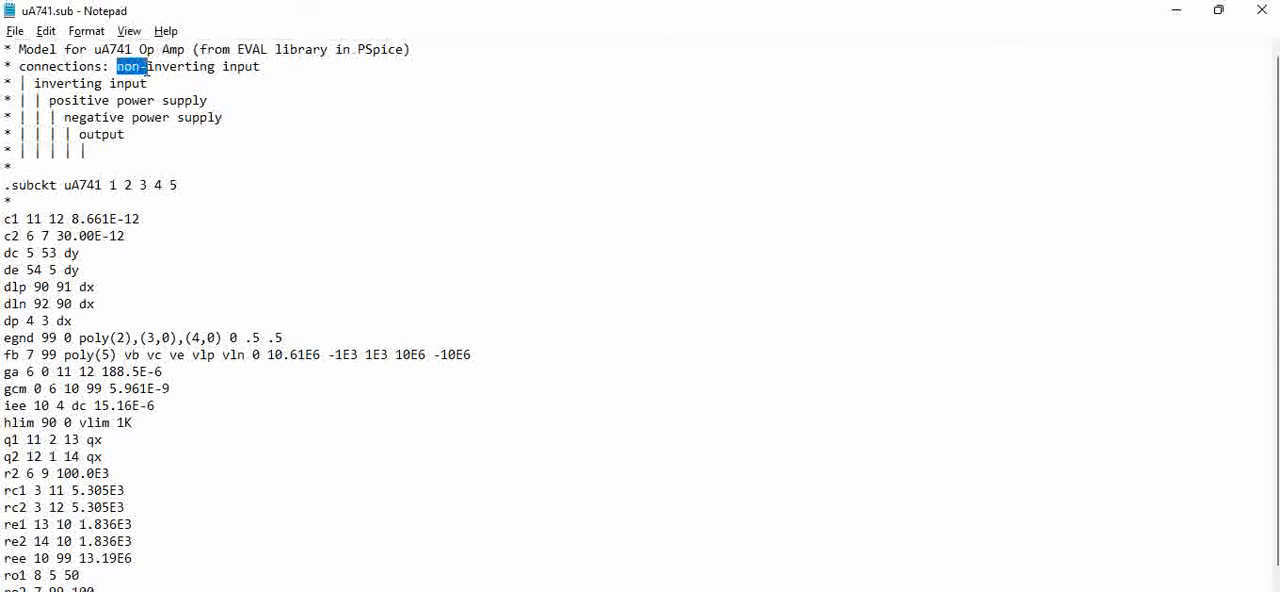
{"action": "double_click", "coordinate": [128, 83]}
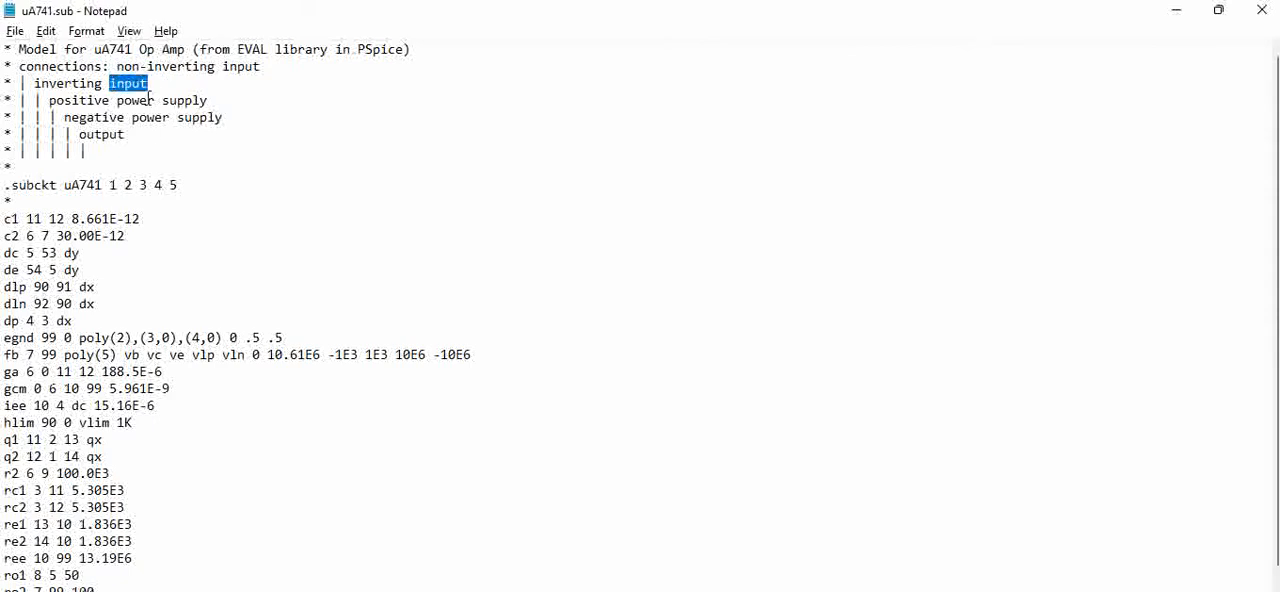
{"action": "mouse_move", "coordinate": [1261, 10]}
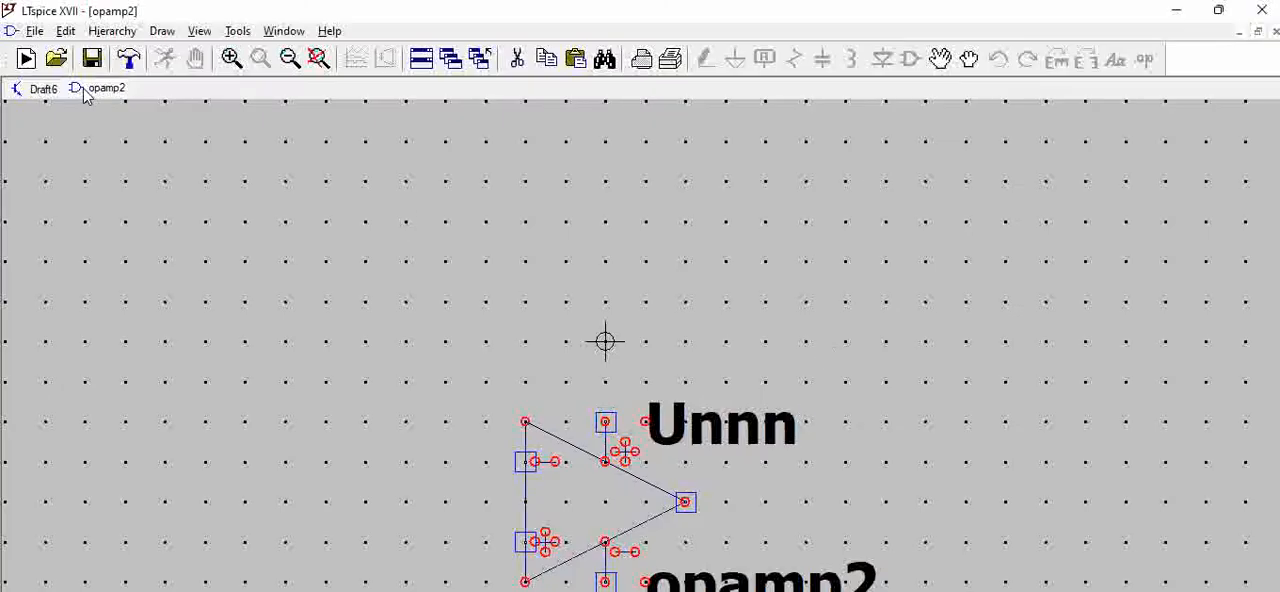
On Draft6, add the directive '.include C:\Users\srinivas\Desktop\uA741.sub'
{"action": "left_click", "coordinate": [43, 89]}
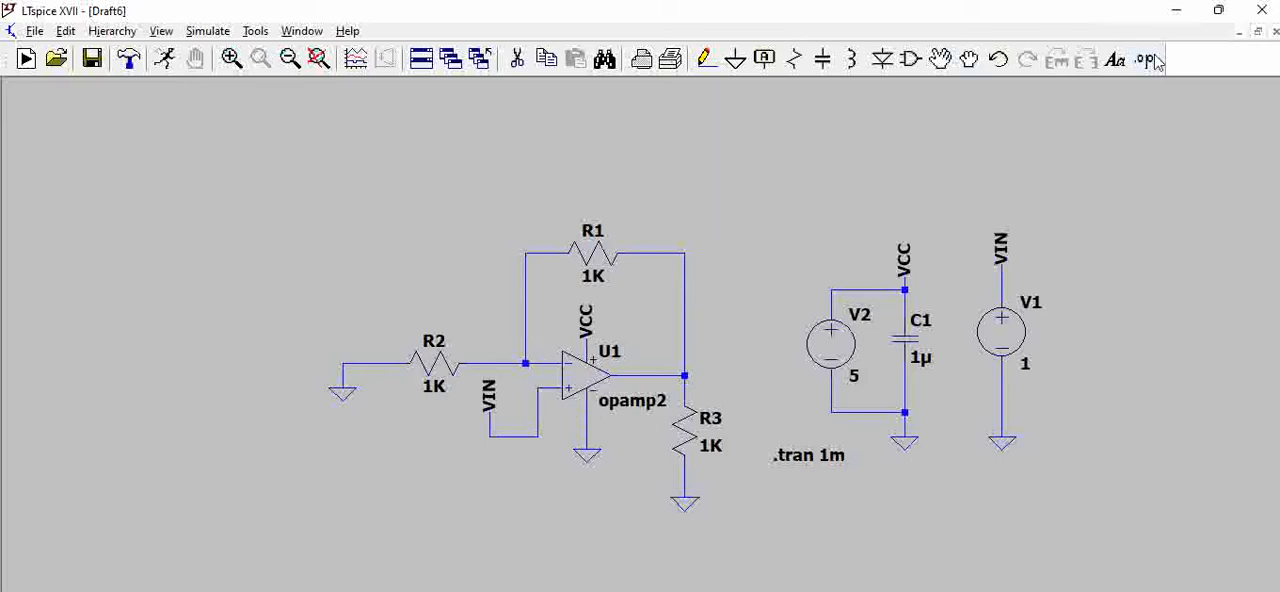
{"action": "left_click", "coordinate": [1143, 58]}
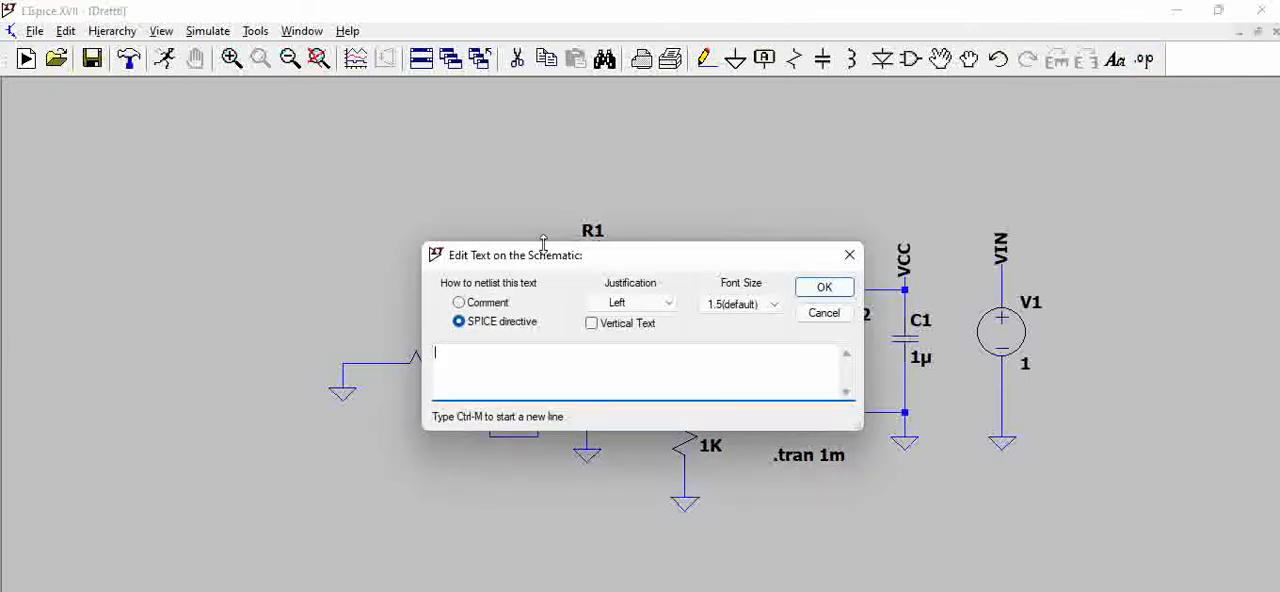
{"action": "type", "text": "include C:\\Users\\srinivas\\Desktop\\uA741.sub"}
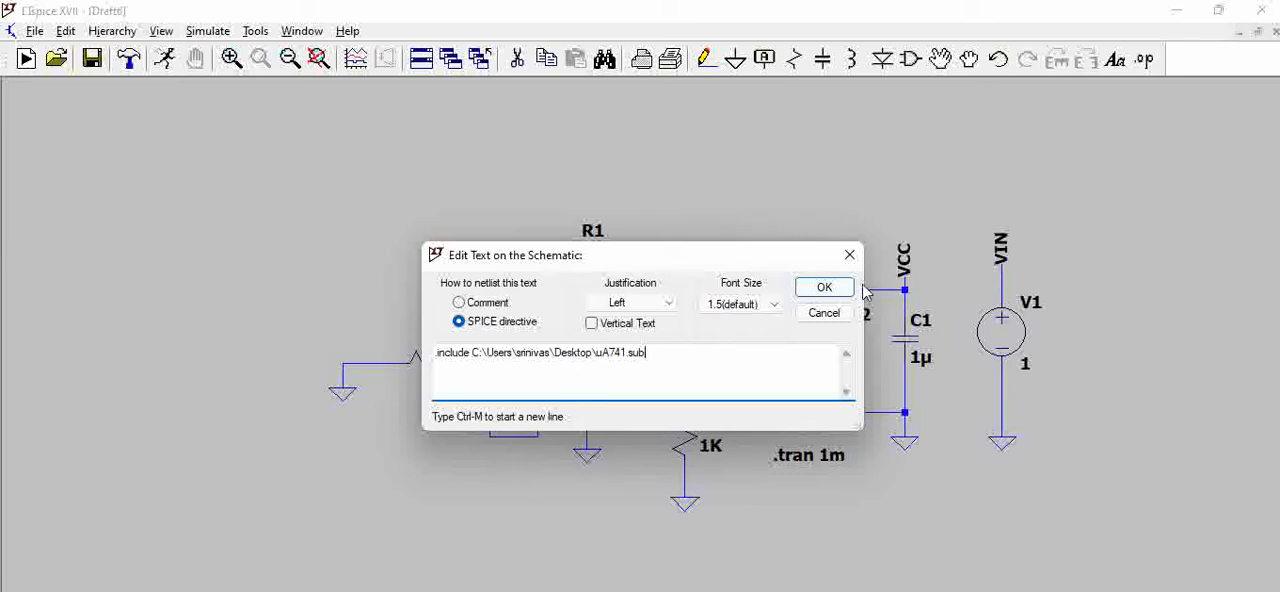
{"action": "left_click", "coordinate": [824, 287]}
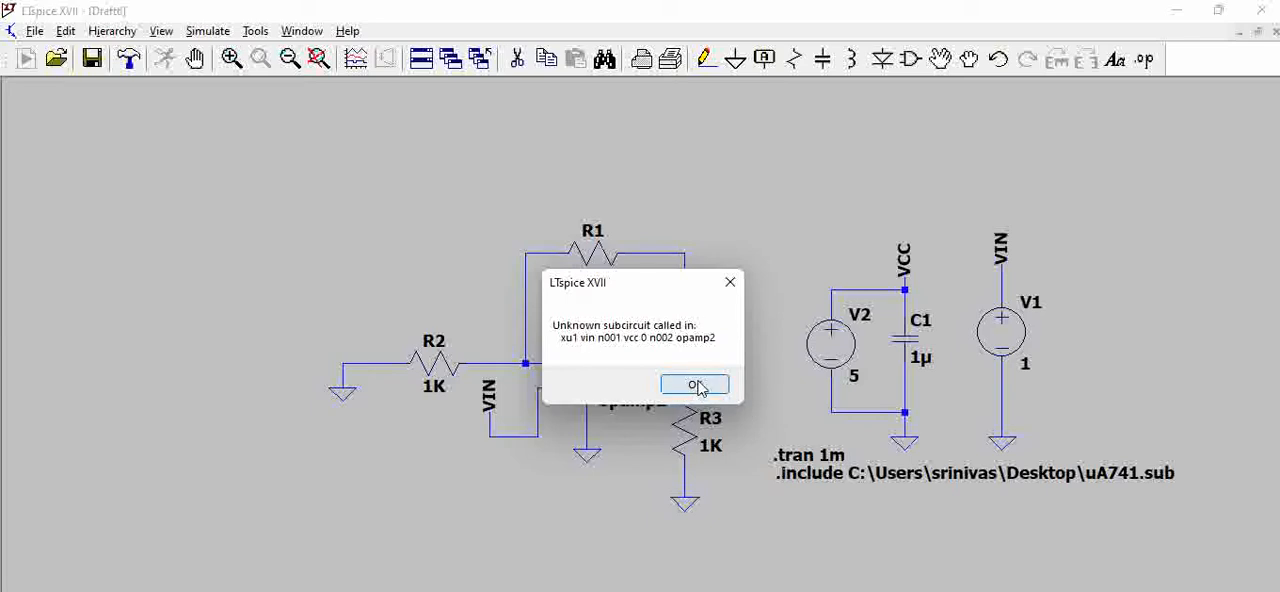
{"action": "mouse_move", "coordinate": [588, 344]}
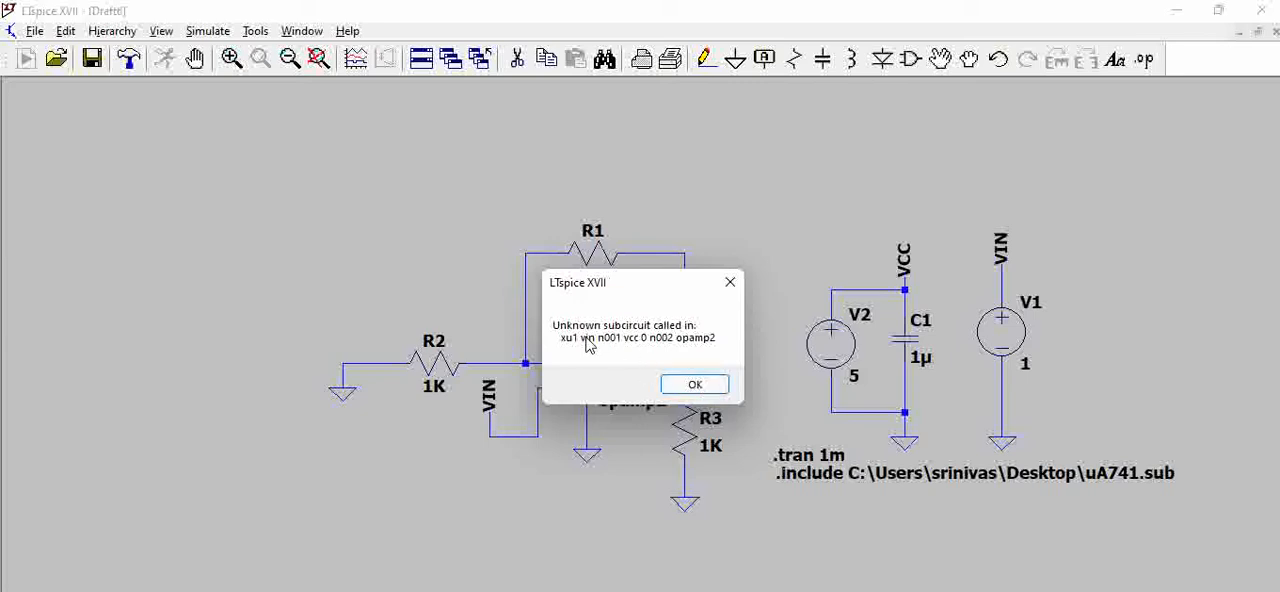
{"action": "mouse_move", "coordinate": [680, 352]}
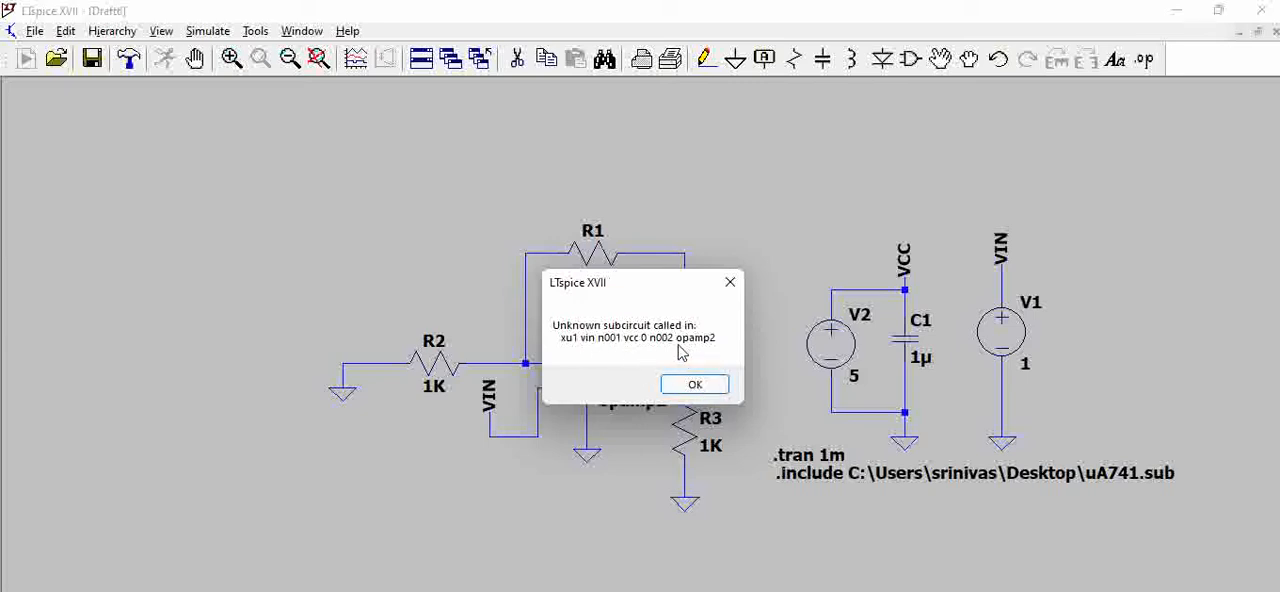
{"action": "left_click", "coordinate": [694, 384]}
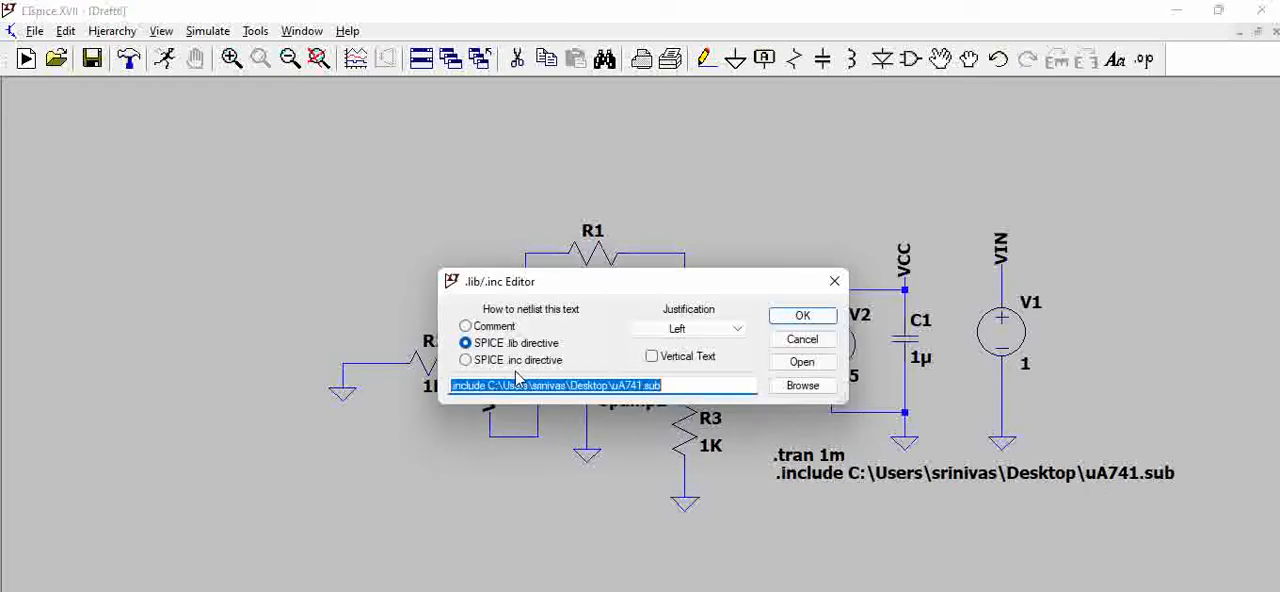
{"action": "double_click", "coordinate": [628, 385]}
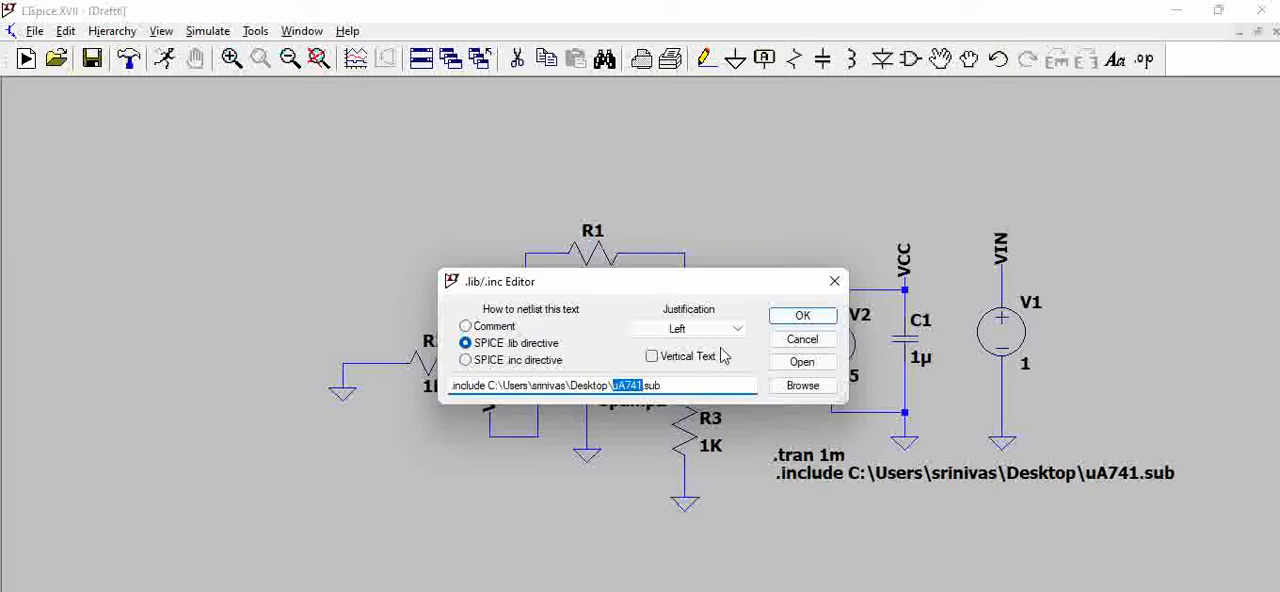
{"action": "left_click", "coordinate": [801, 315]}
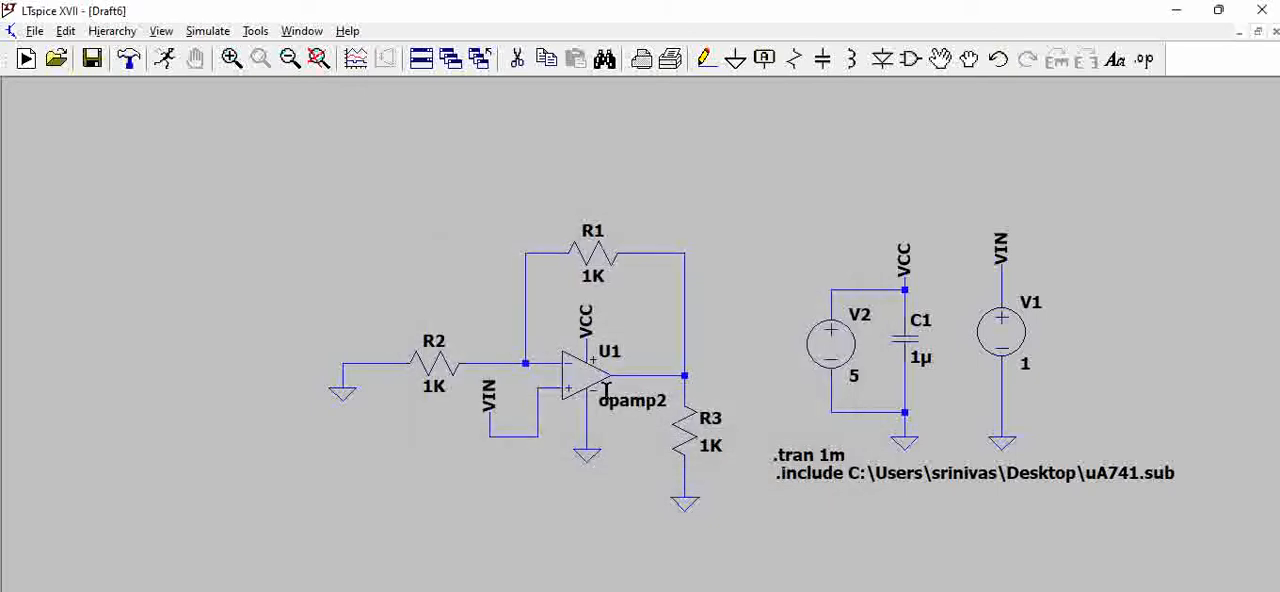
{"action": "double_click", "coordinate": [585, 370]}
{"action": "type", "text": "uA741"}
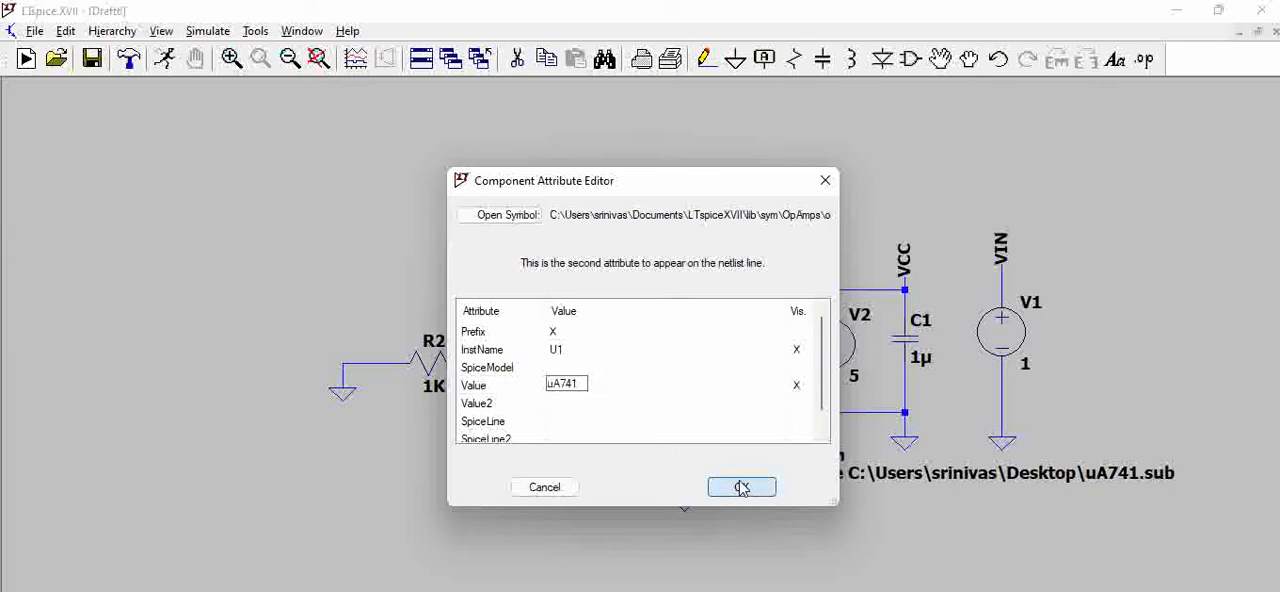
Confirm uA741 as U1's model value in the Component Attribute Editor
{"action": "left_click", "coordinate": [741, 487]}
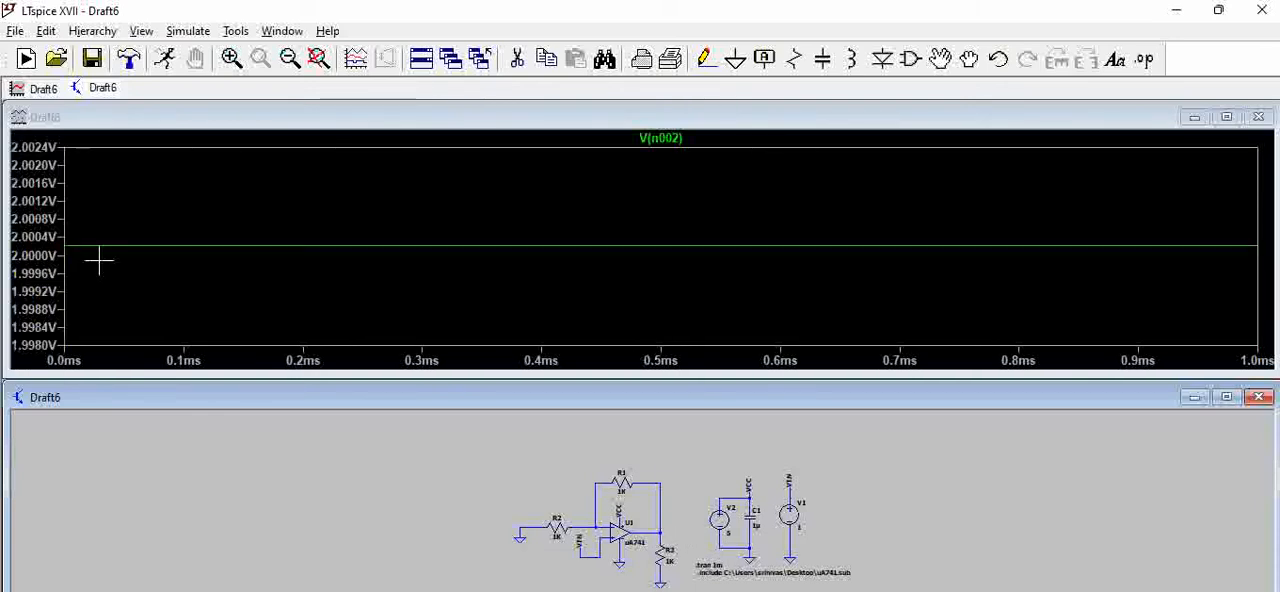
{"action": "mouse_move", "coordinate": [920, 515]}
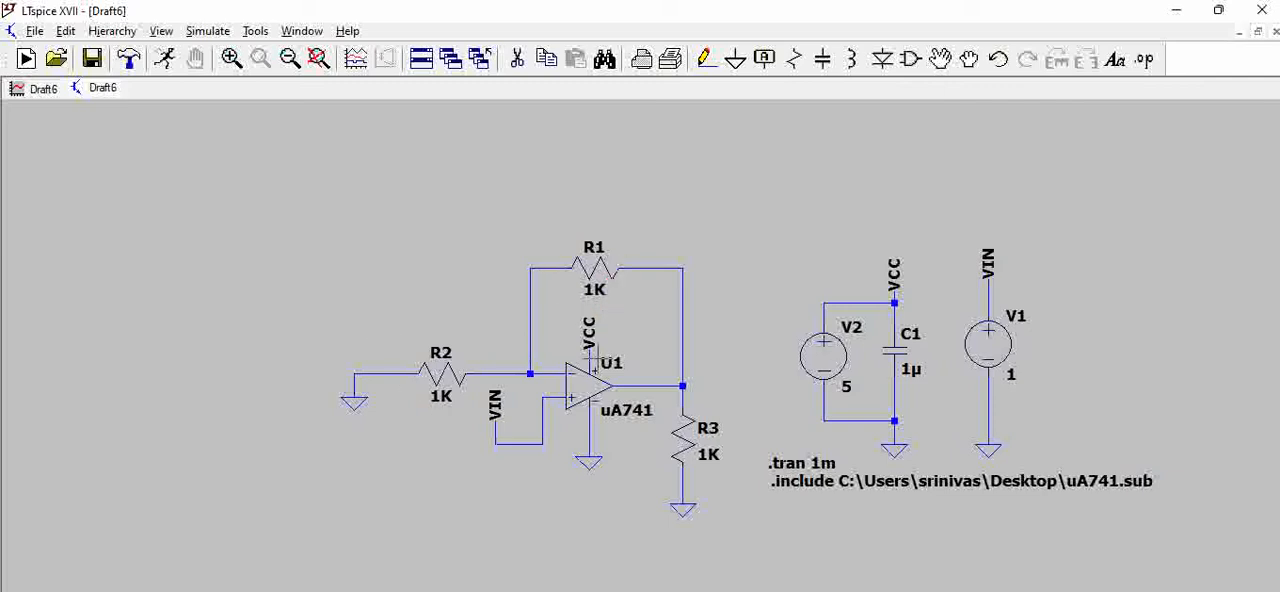
{"action": "mouse_move", "coordinate": [745, 410]}
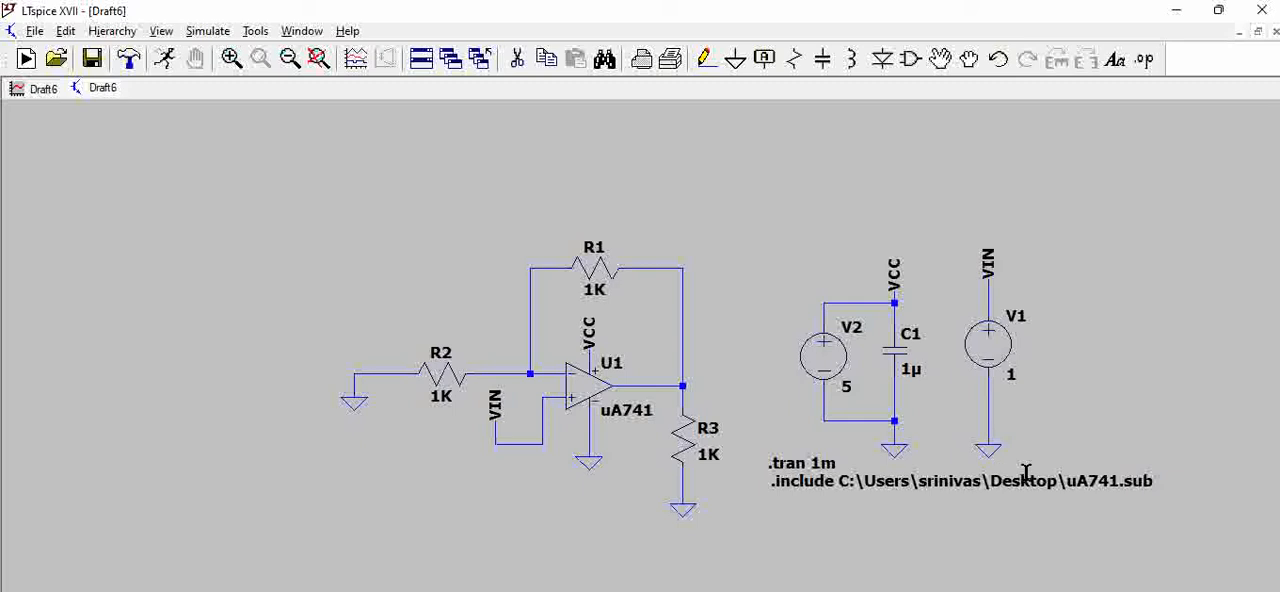
{"action": "mouse_move", "coordinate": [1027, 408]}
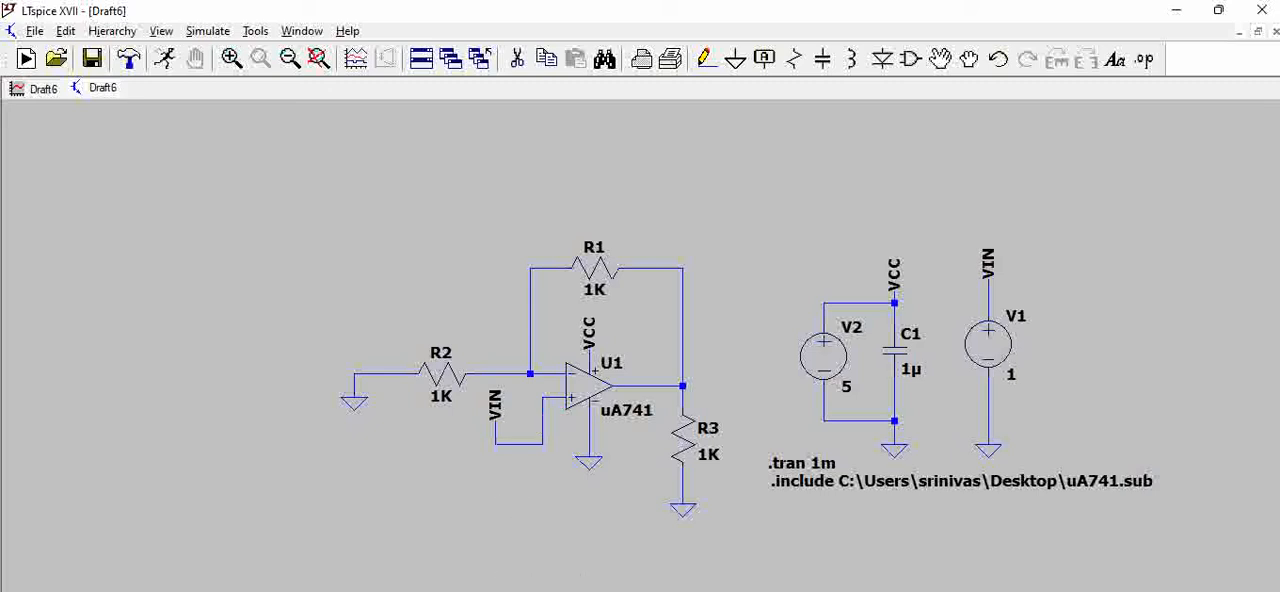
{"action": "mouse_move", "coordinate": [582, 582]}
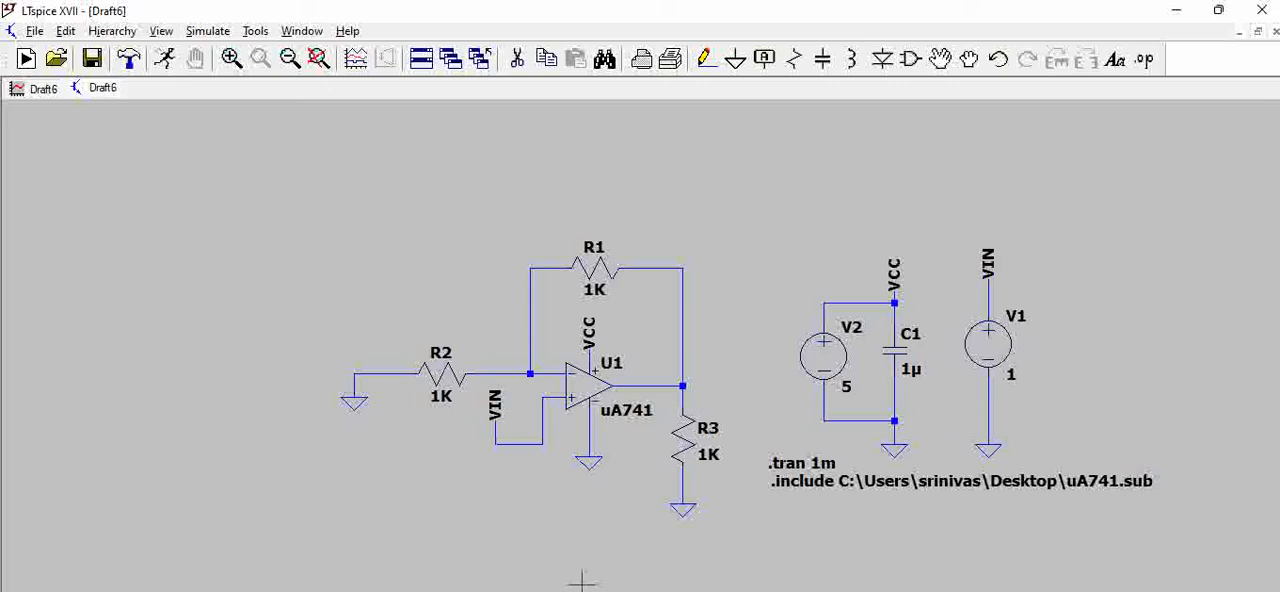
{"action": "mouse_move", "coordinate": [695, 582]}
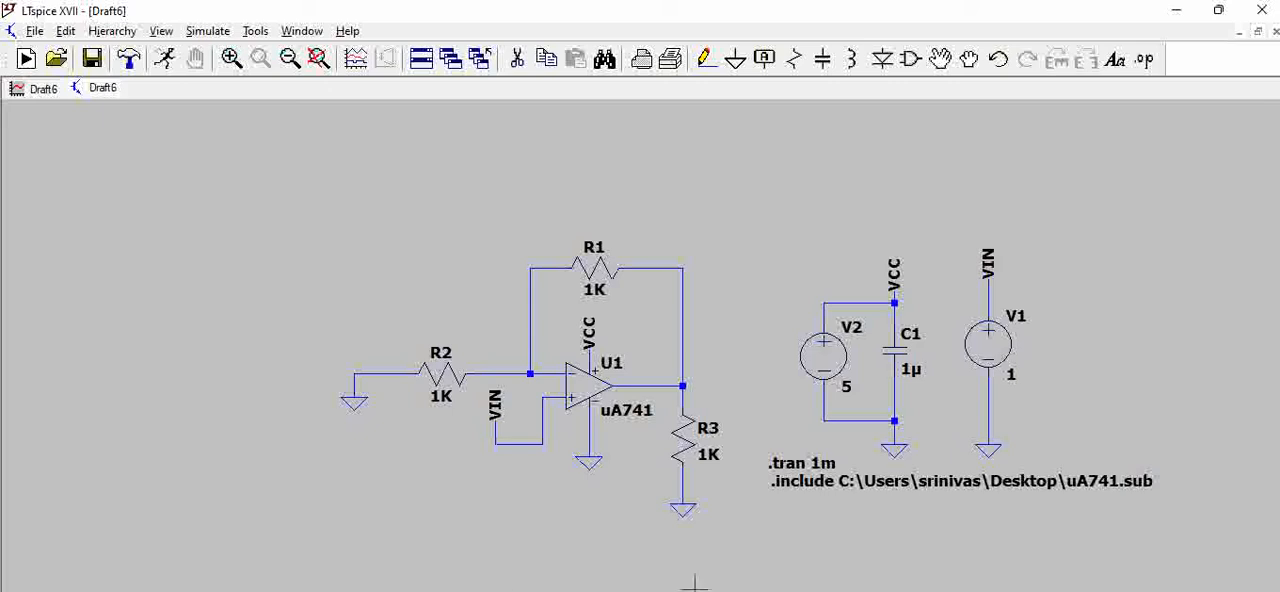